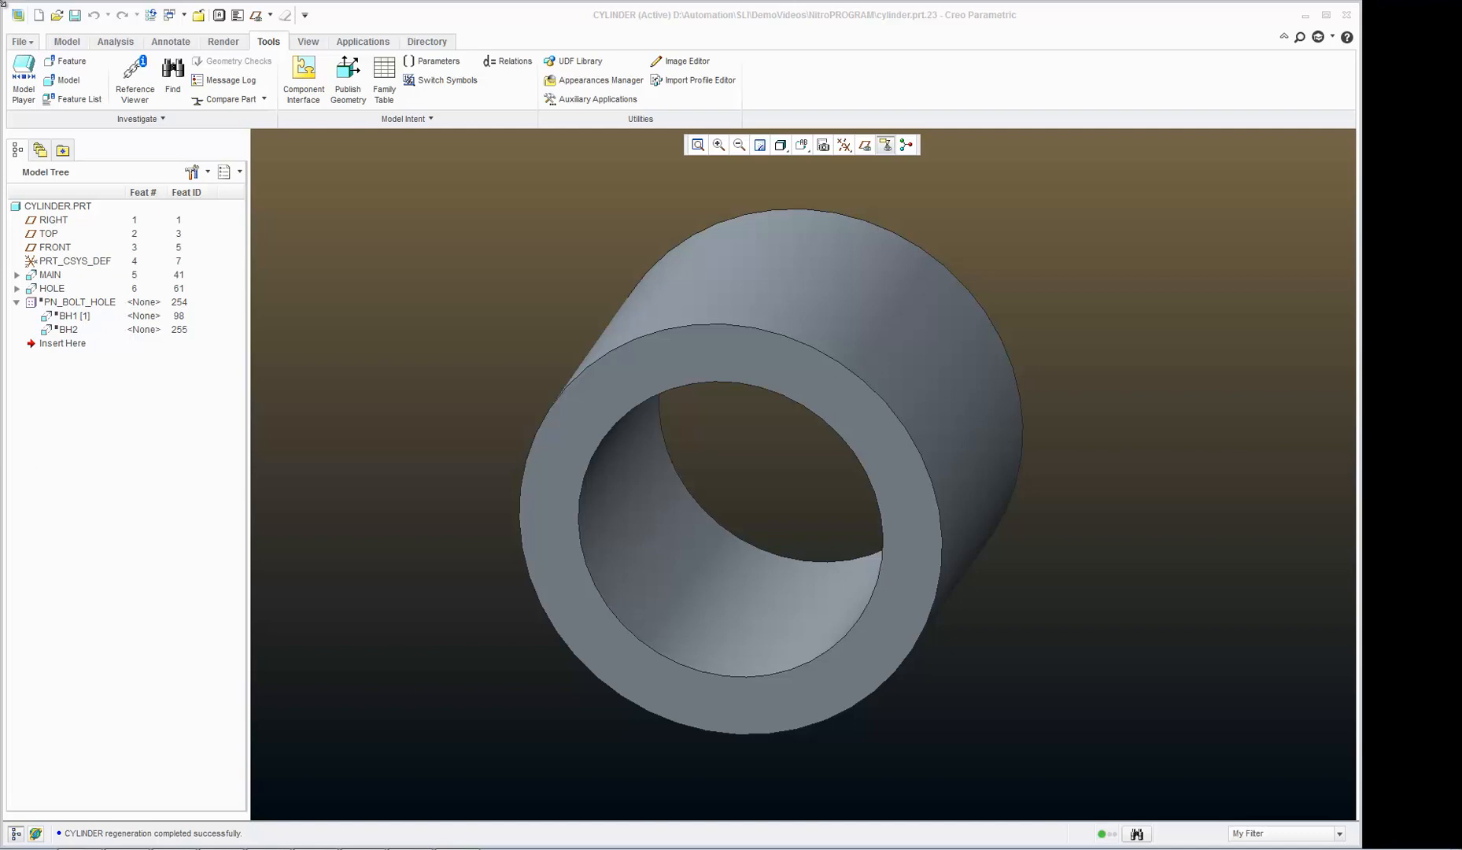
# Step: Rerun the part program, entering NONE as the new HOLE_STATE value
pyautogui.click(148, 15)
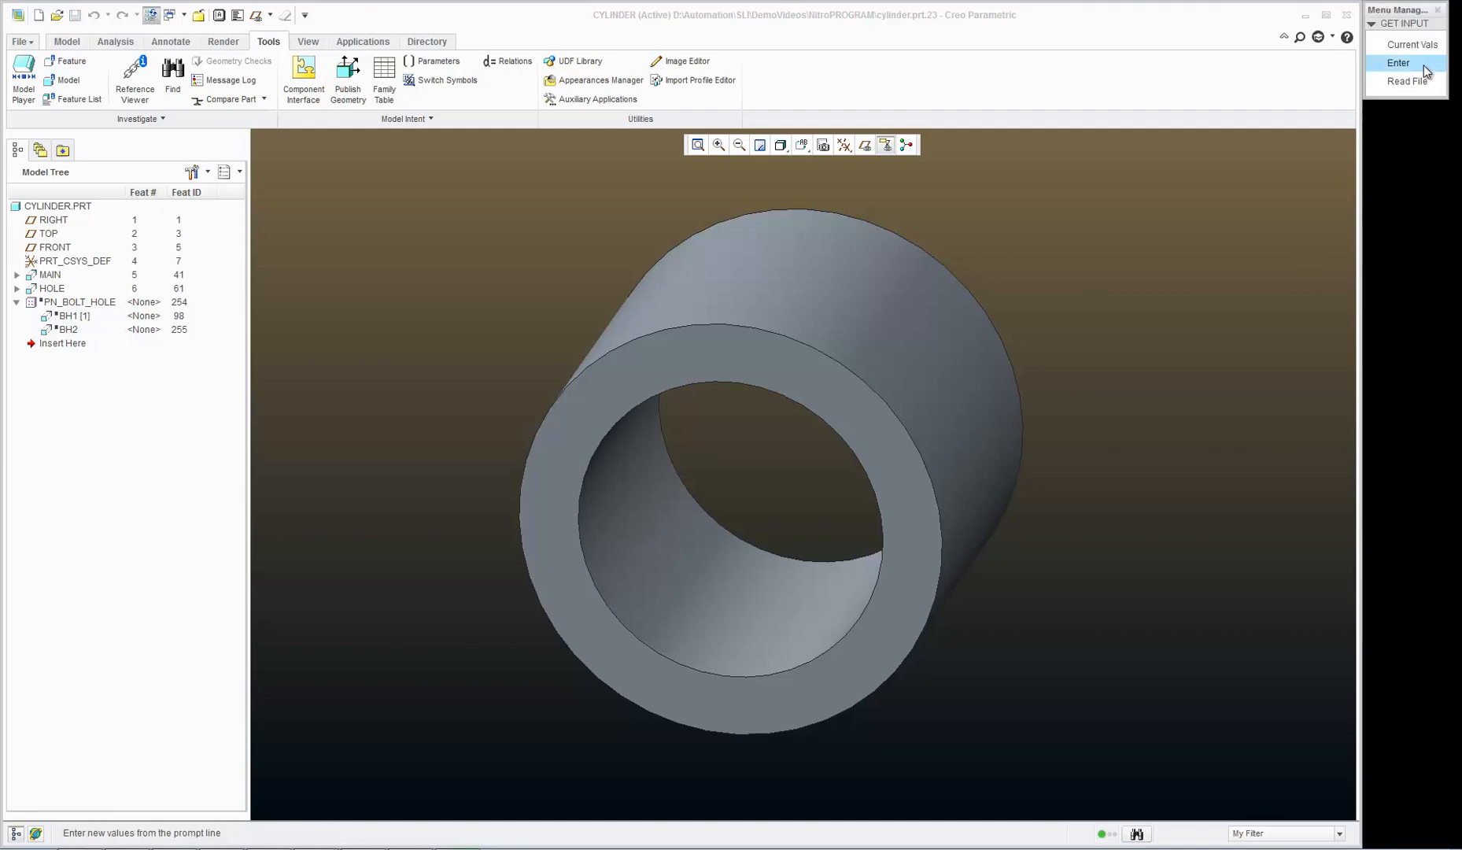
pyautogui.click(1398, 63)
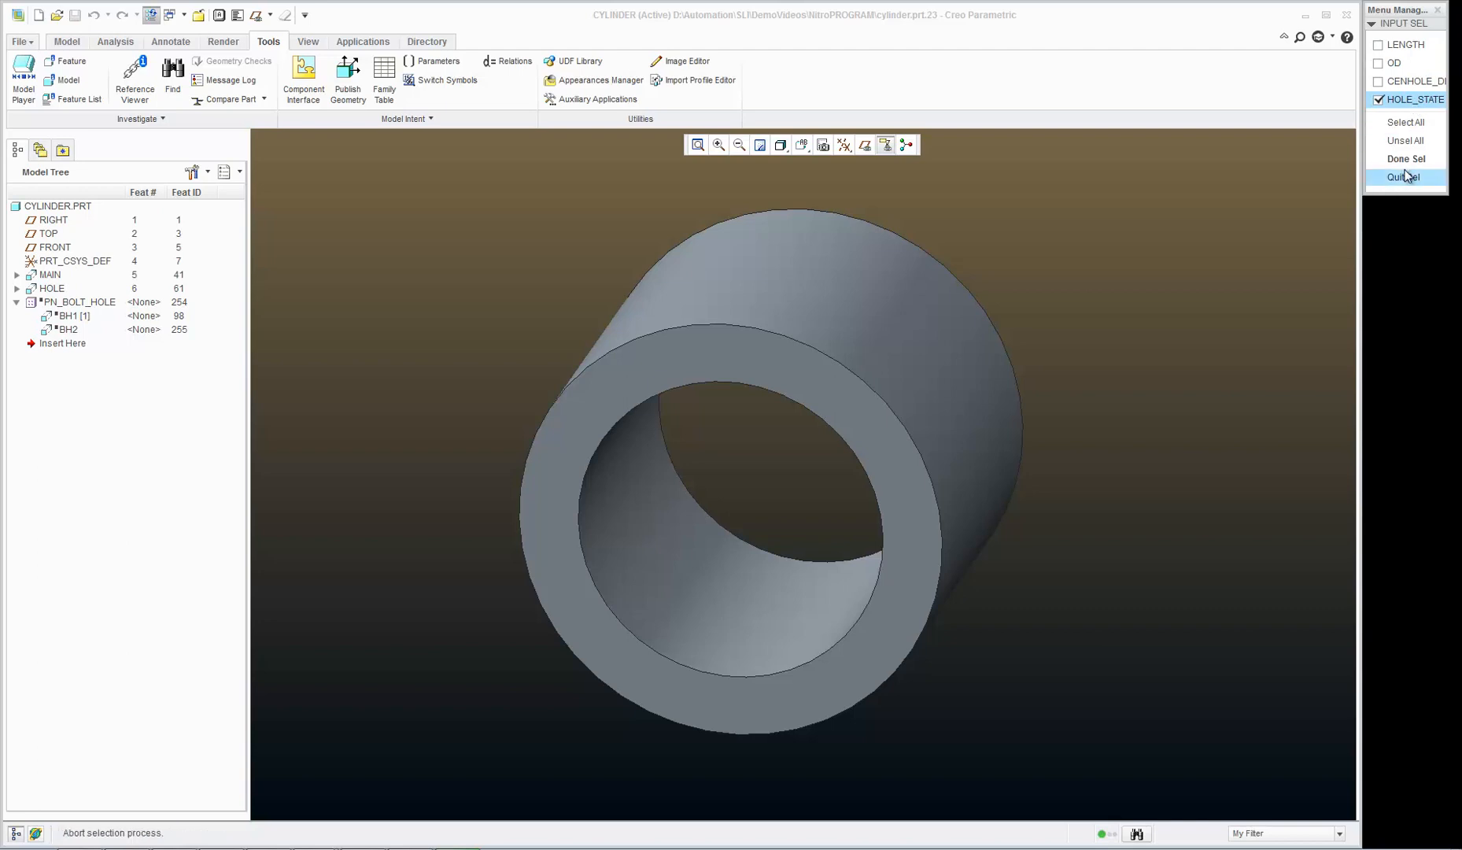
pyautogui.click(1405, 158)
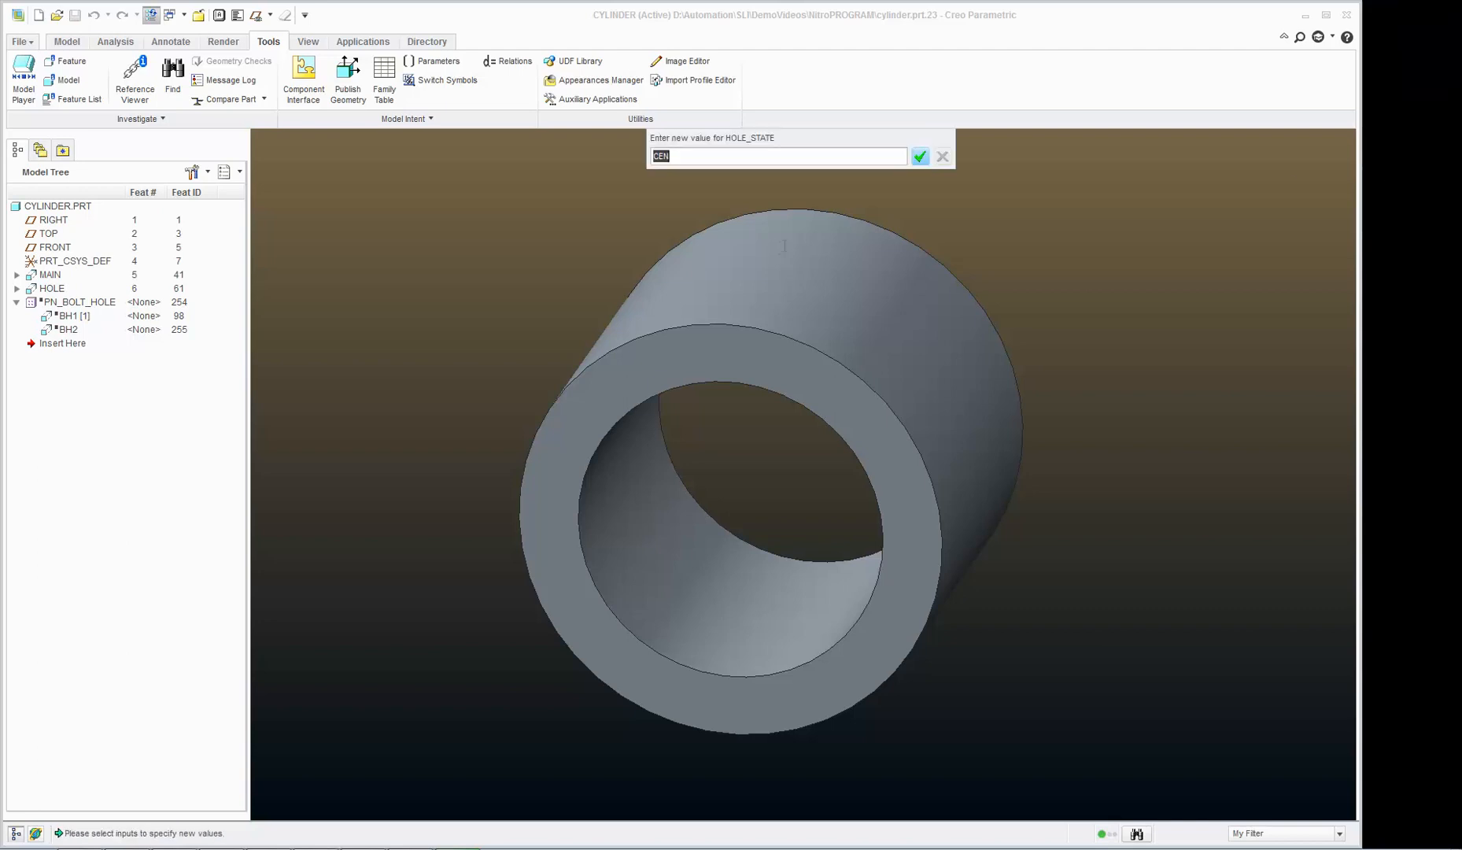
pyautogui.click(920, 156)
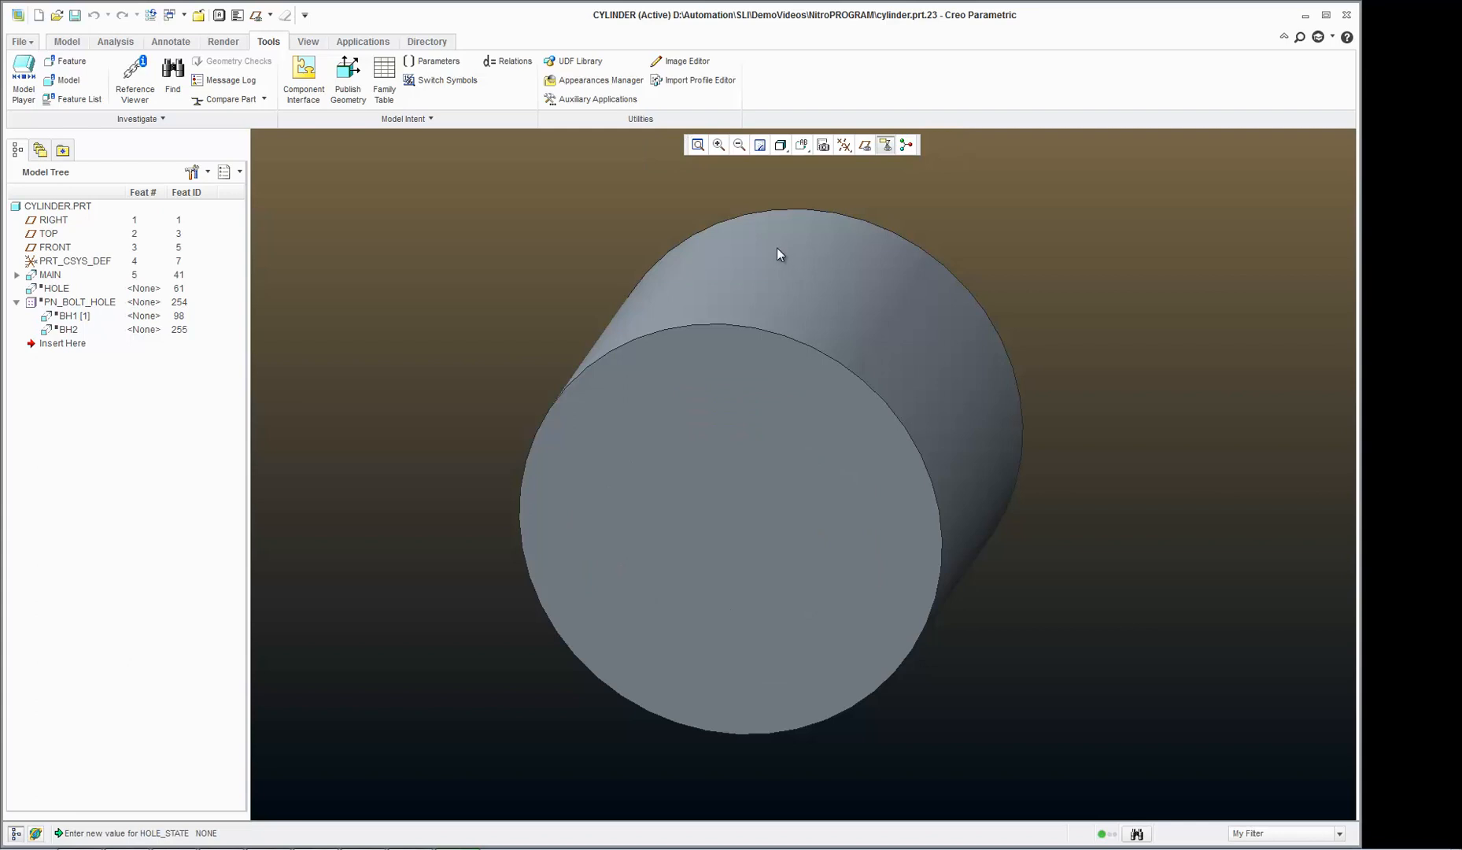
pyautogui.moveTo(397, 251)
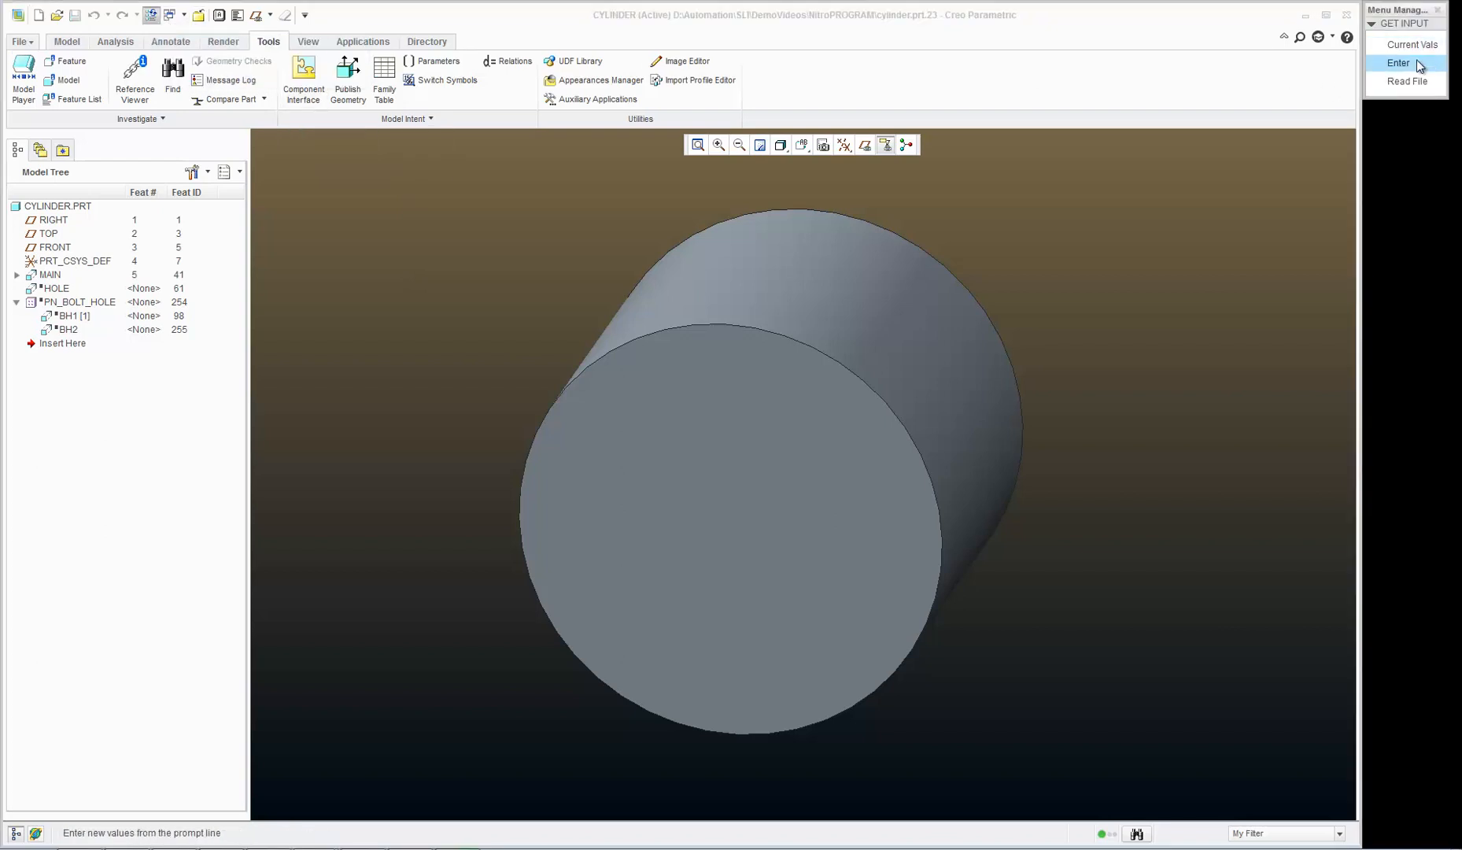
# Step: Enter ALL for HOLE_STATE; the cylinder stays solid with no holes
pyautogui.click(1397, 62)
pyautogui.write('AL')
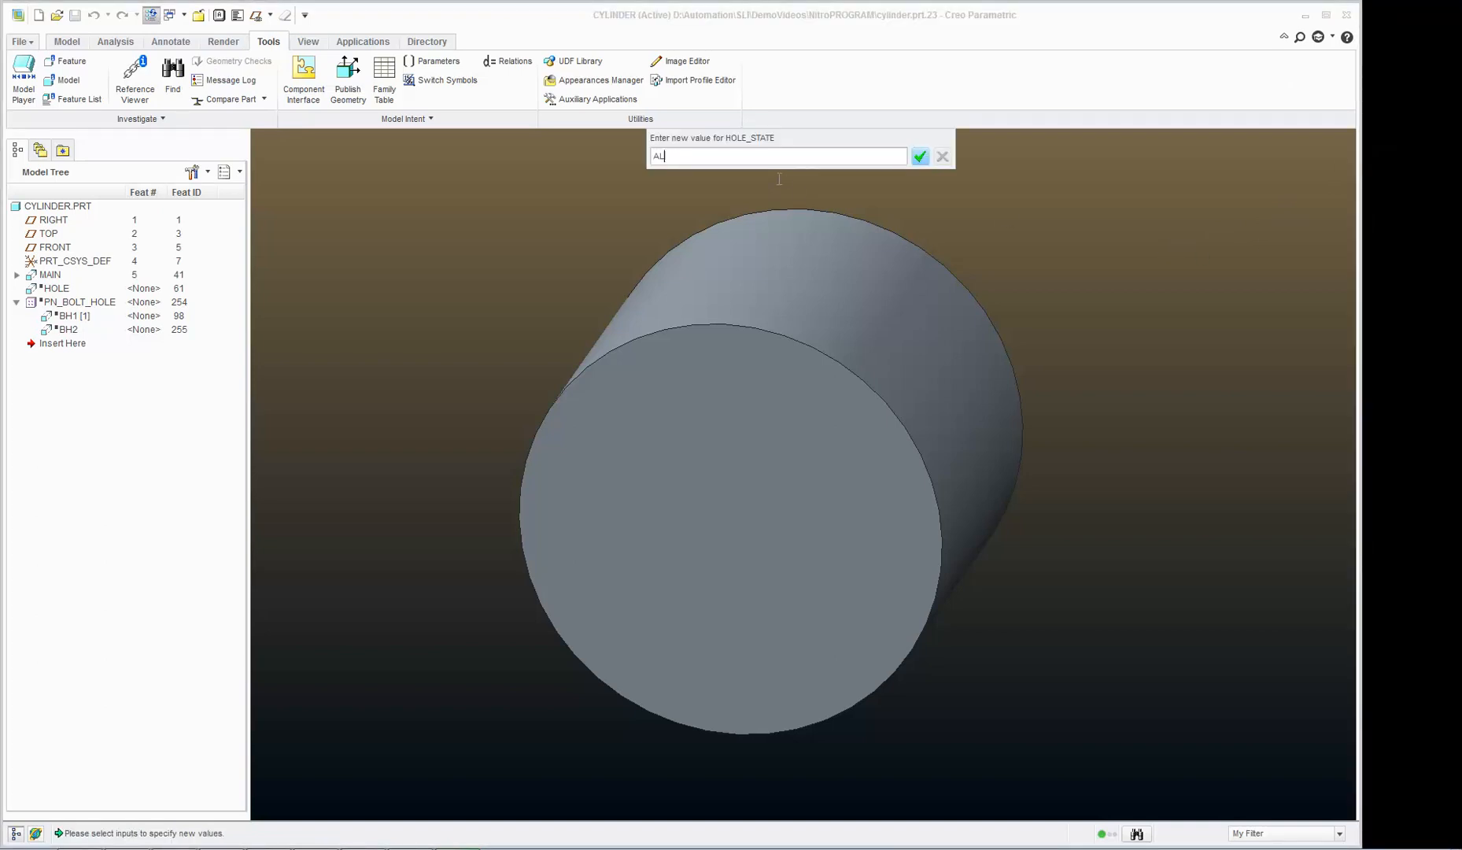
pyautogui.click(920, 155)
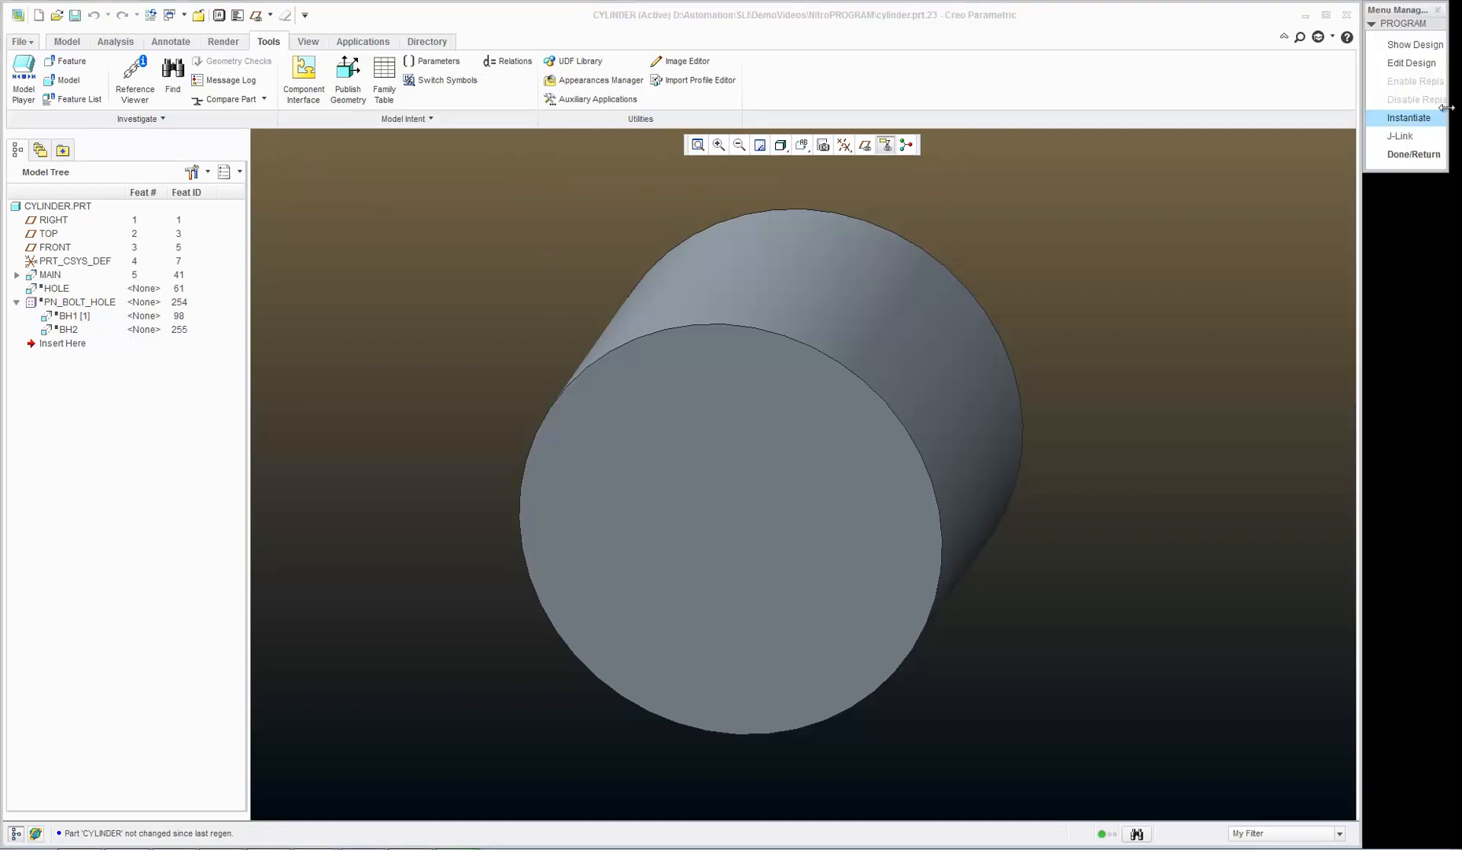
# Step: Edit the program so the bolt-hole condition reads HOLE_STATE == "BOLT" | HOLE_STATE == "ALL"
pyautogui.click(1410, 63)
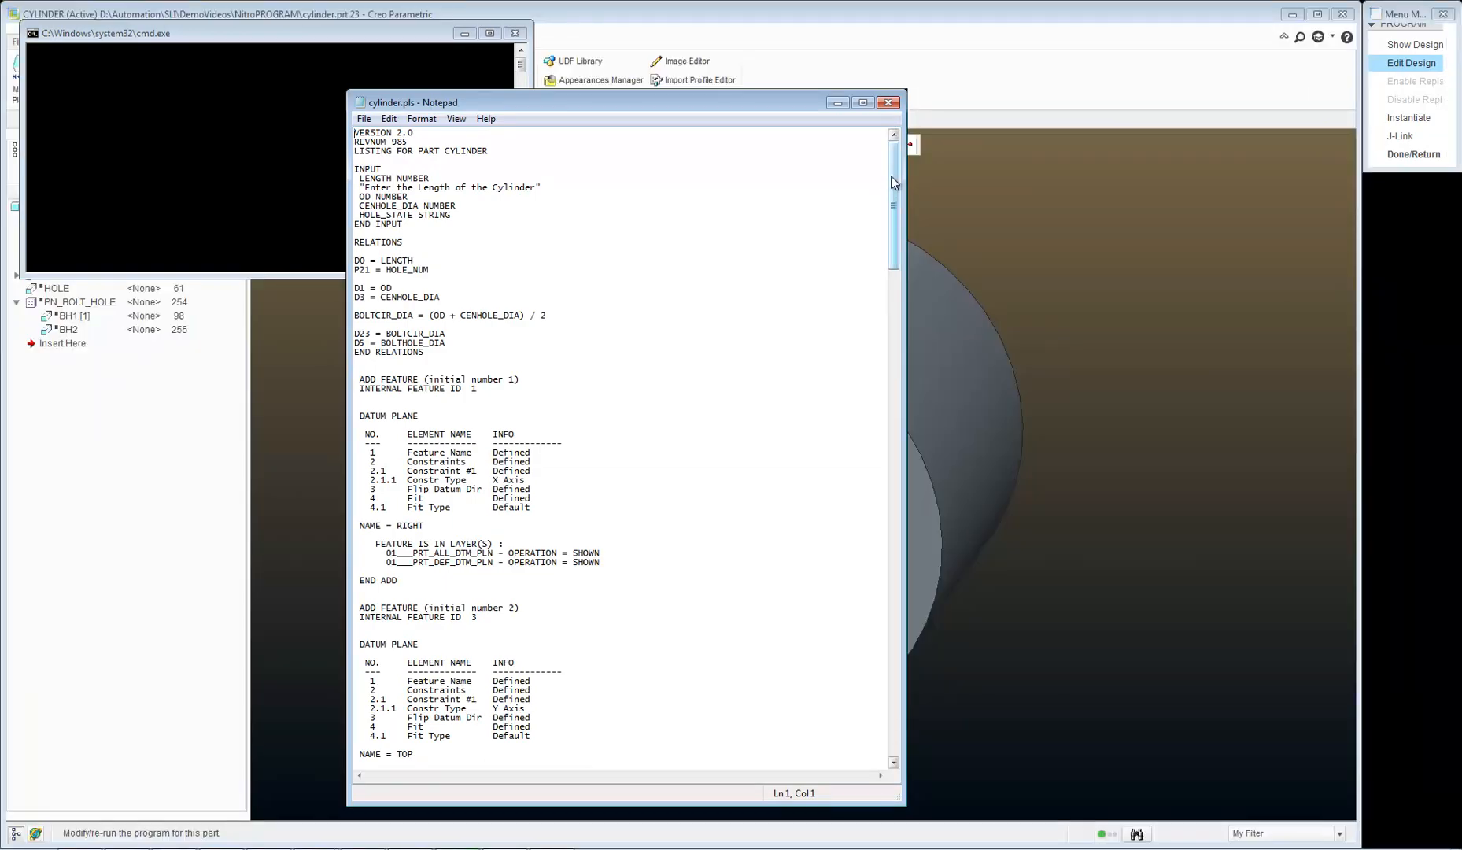
pyautogui.scroll(-3)
pyautogui.write('IF HOLE_STATE == "BOLT')
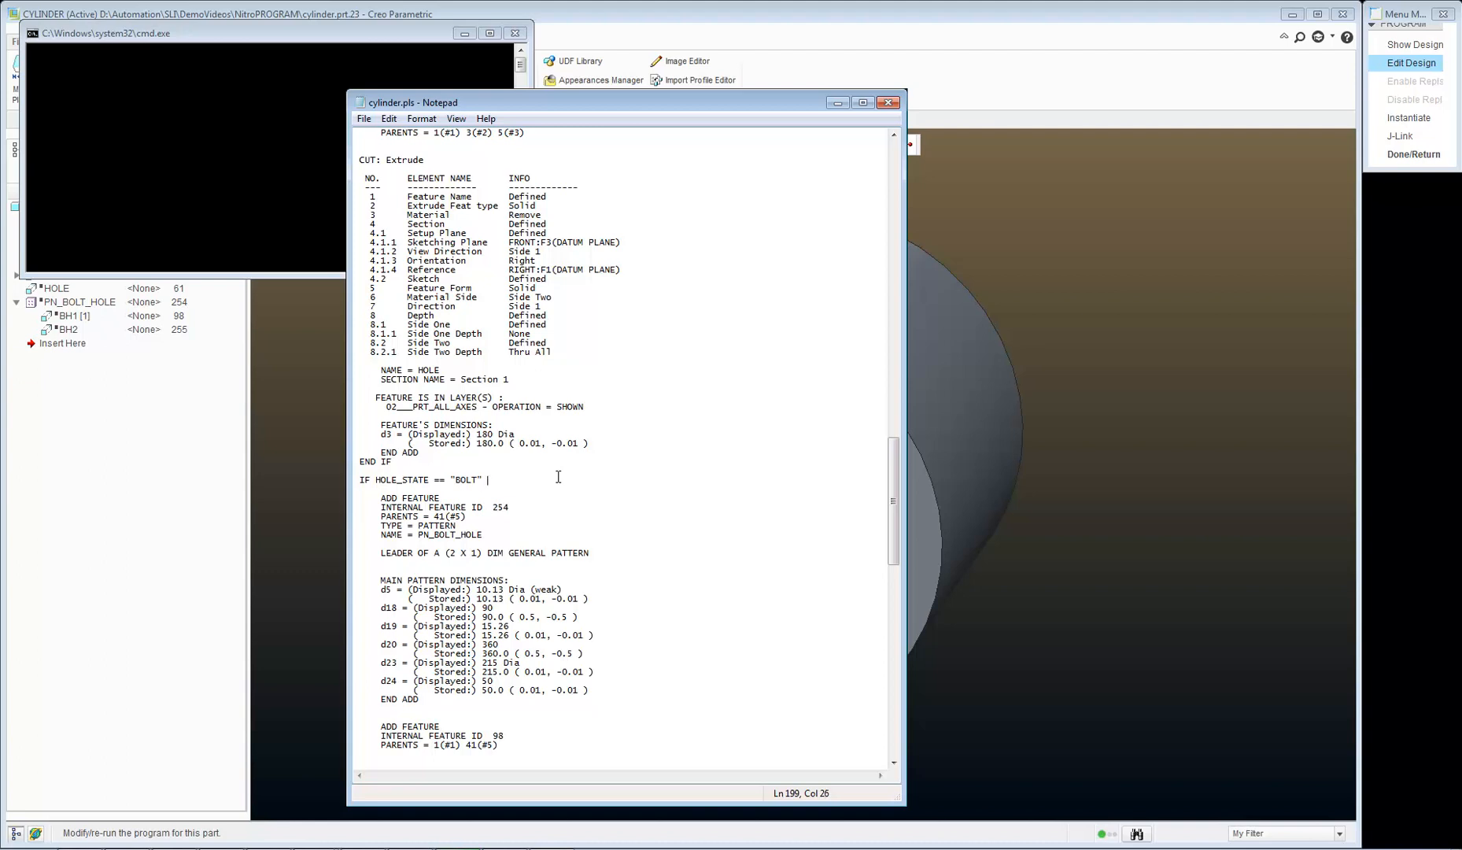
pyautogui.write('|')
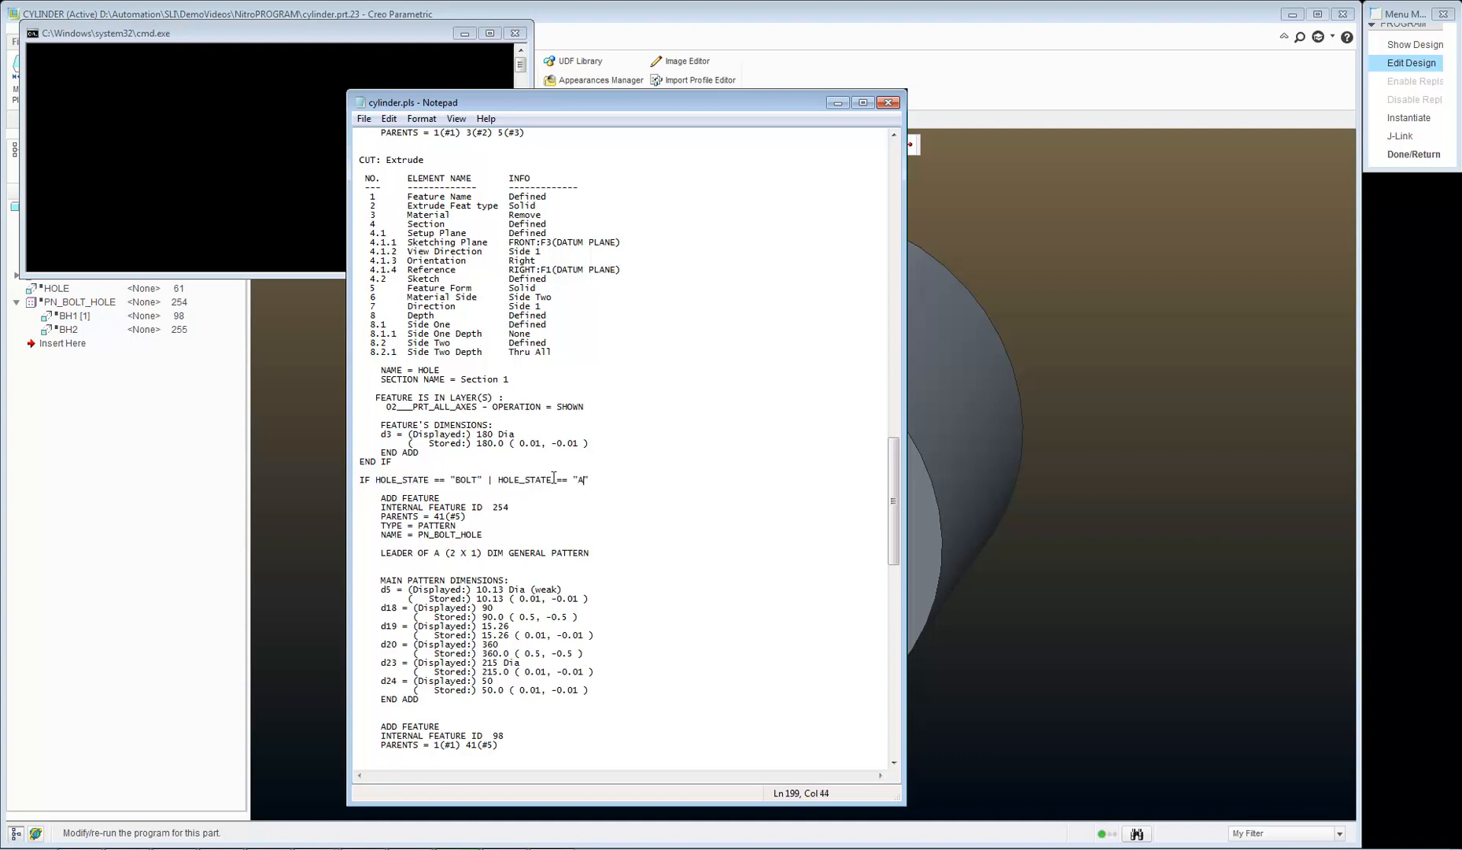
pyautogui.write('LL')
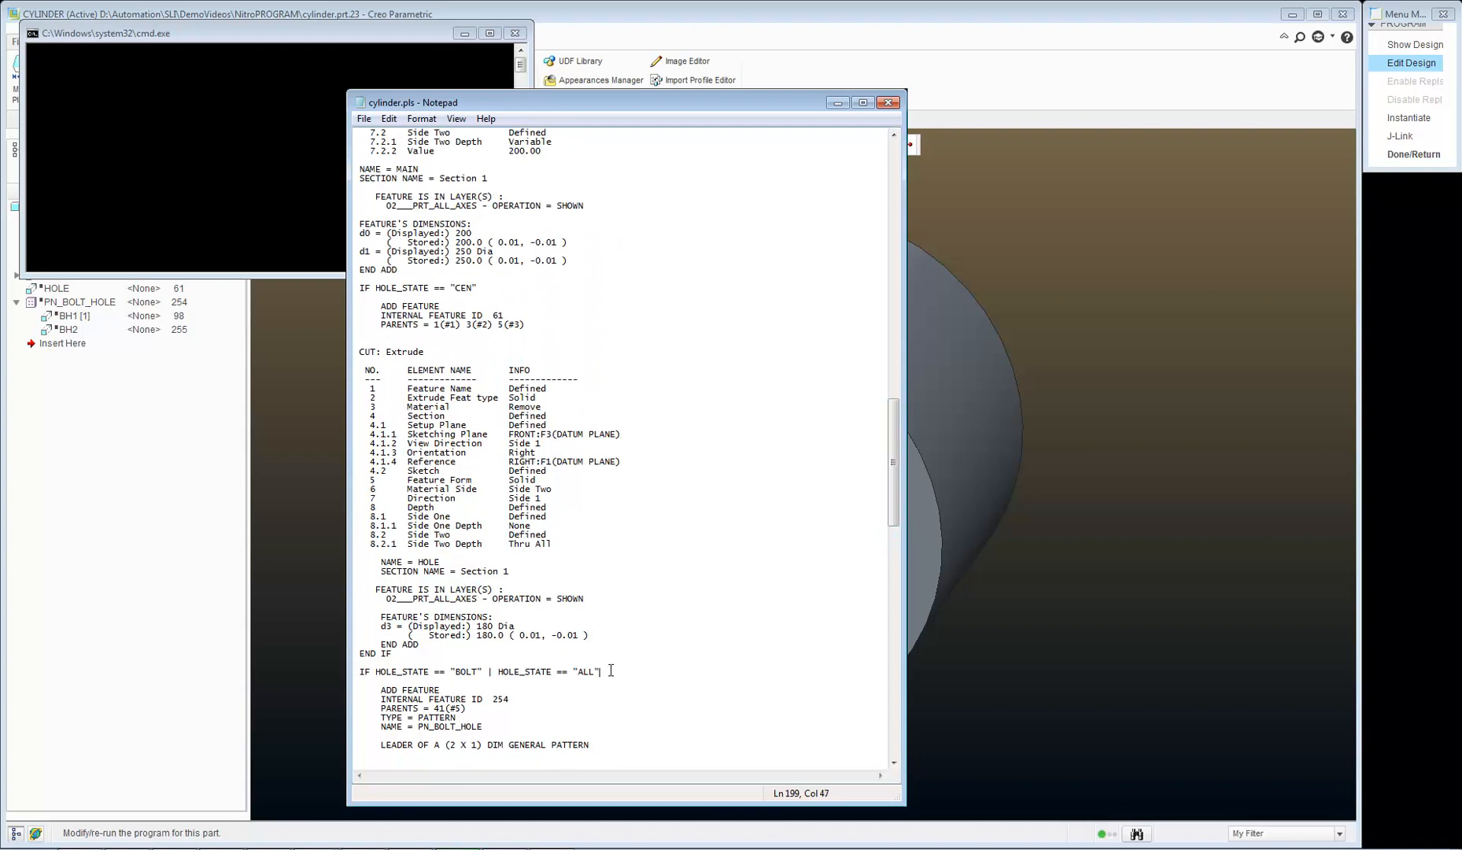
# Step: Append | HOLE_STATE == "ALL" to the IF HOLE_STATE == "CEN" center-hole condition
pyautogui.moveTo(600, 670); pyautogui.dragTo(485, 670)
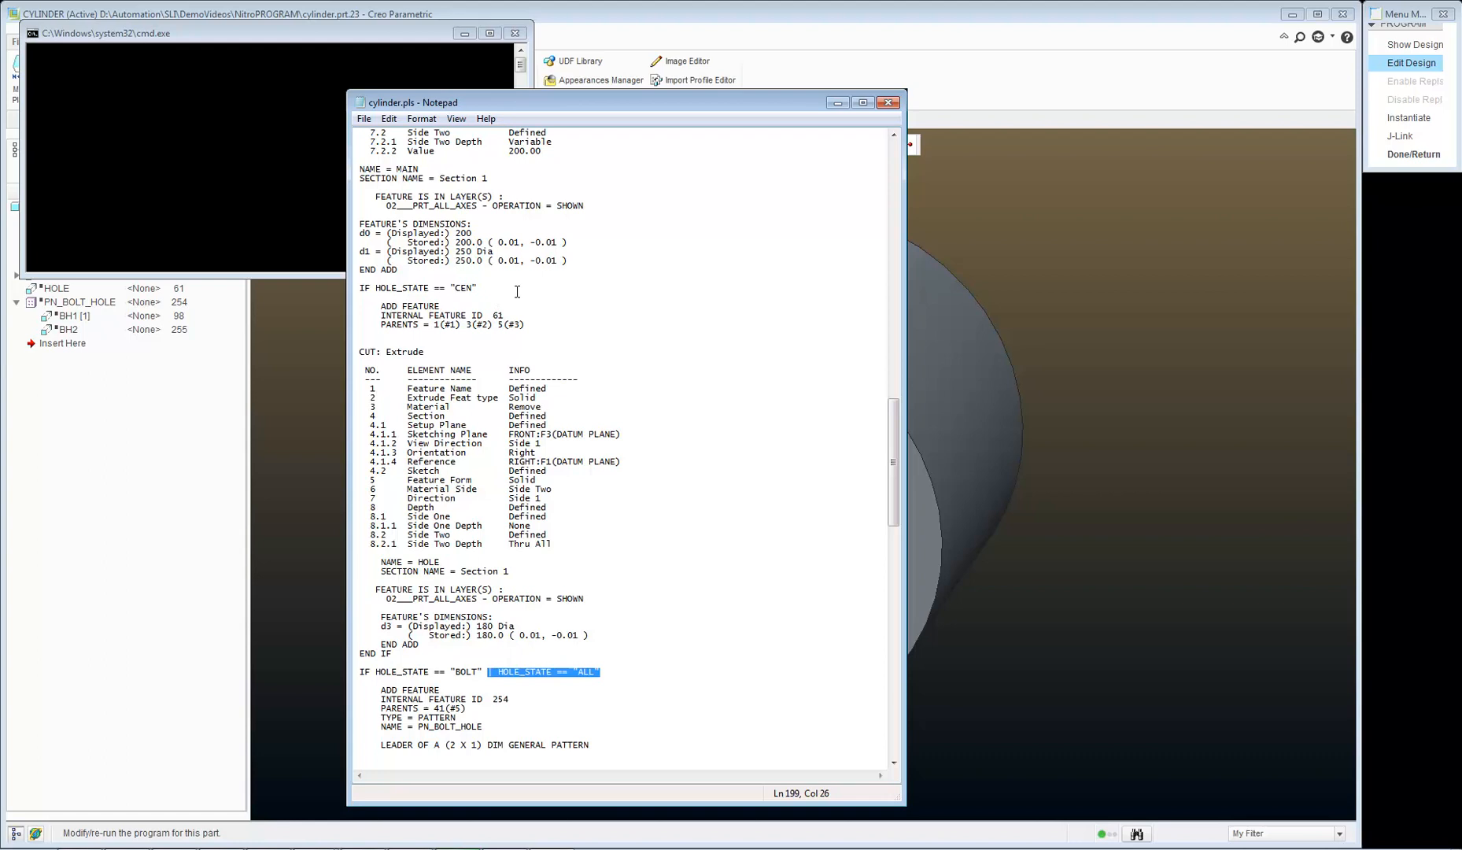
pyautogui.write('| HOLE_STATE == "ALL"')
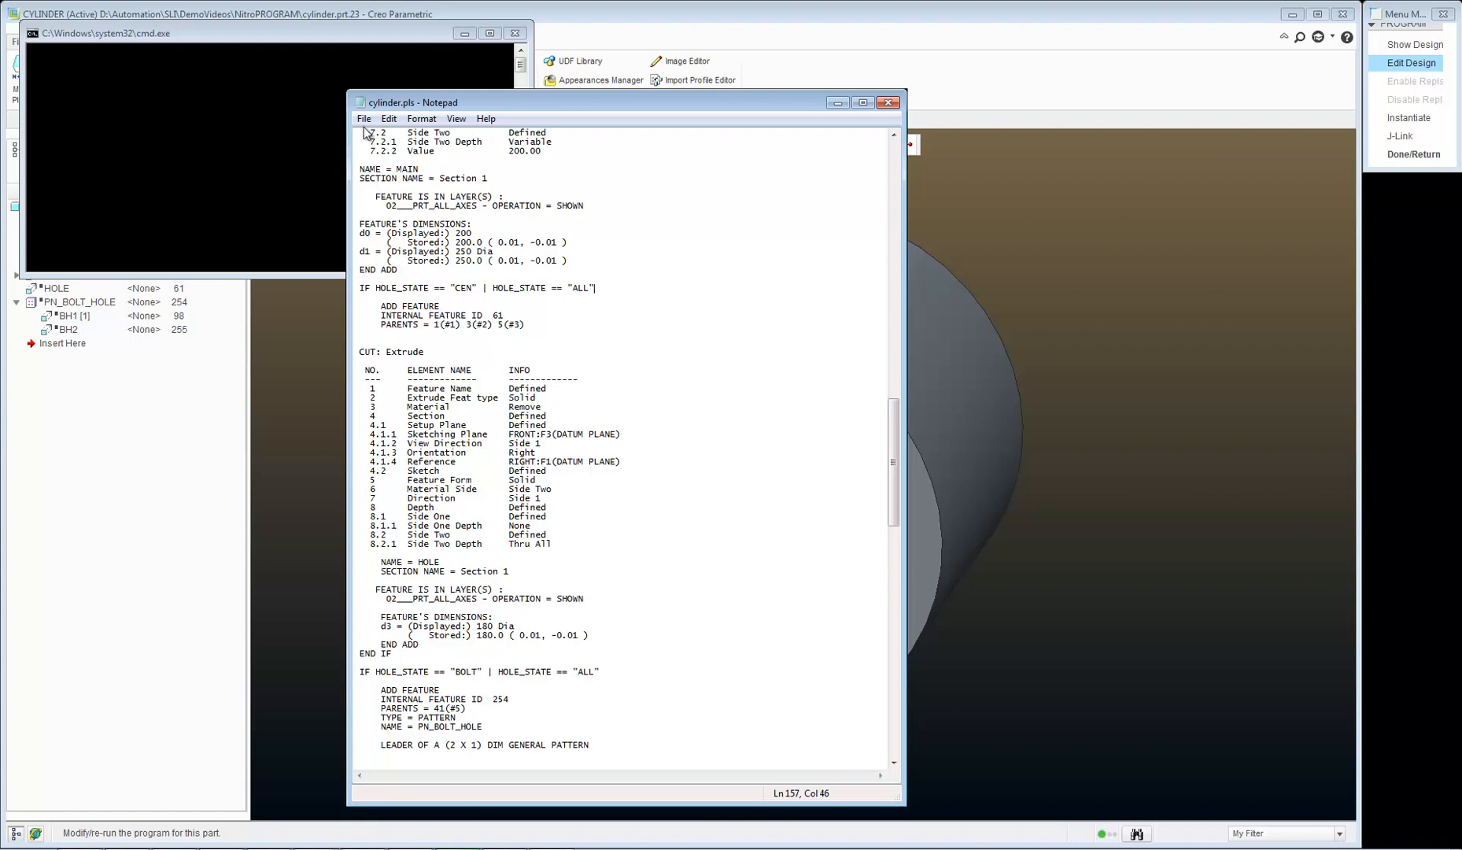
pyautogui.click(364, 118)
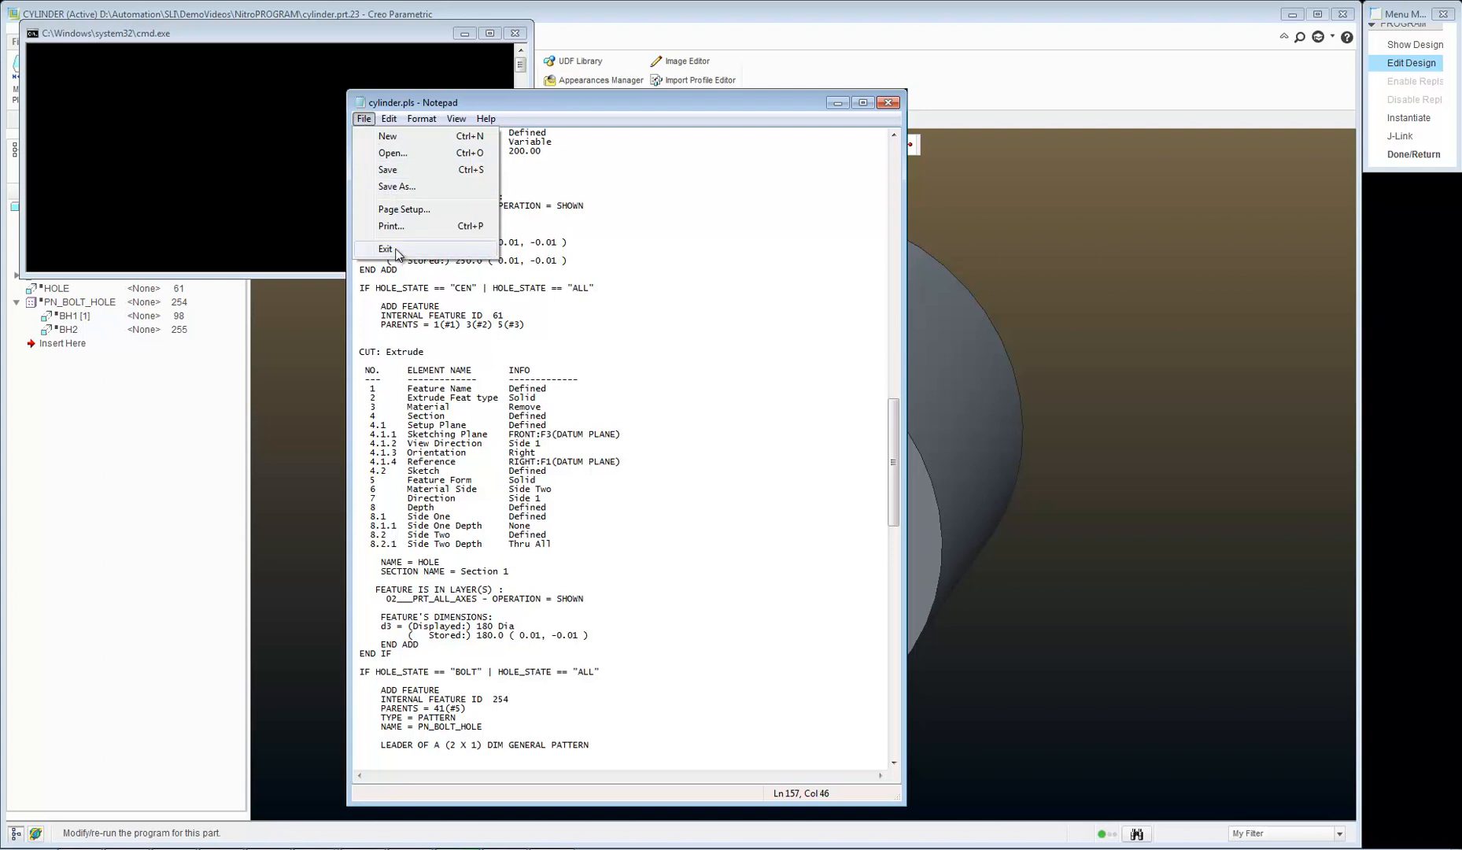
# Step: Exit Notepad, incorporate the program changes, and regenerate with current values
pyautogui.click(384, 249)
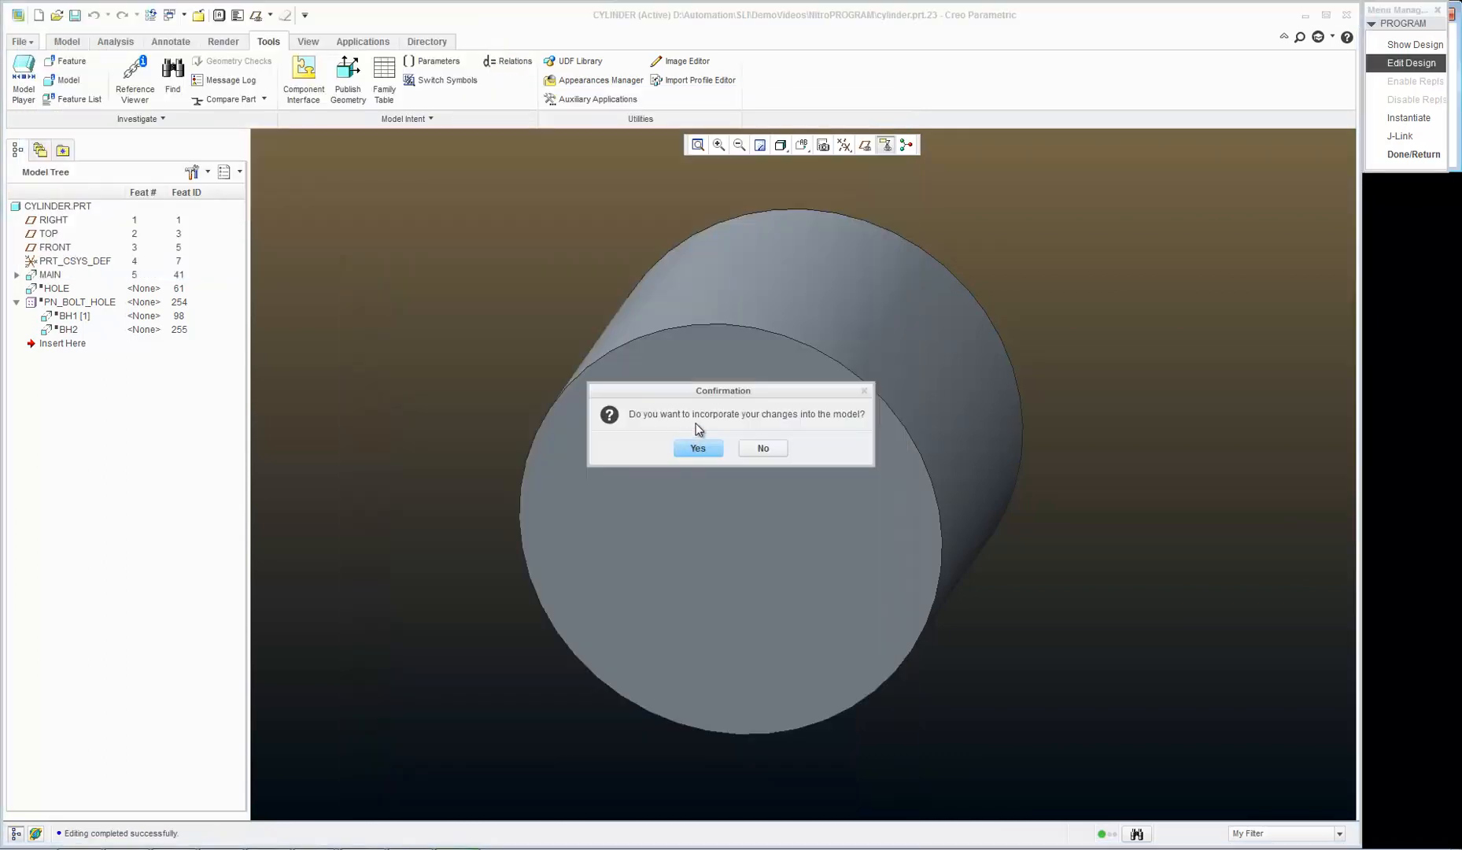
pyautogui.click(698, 448)
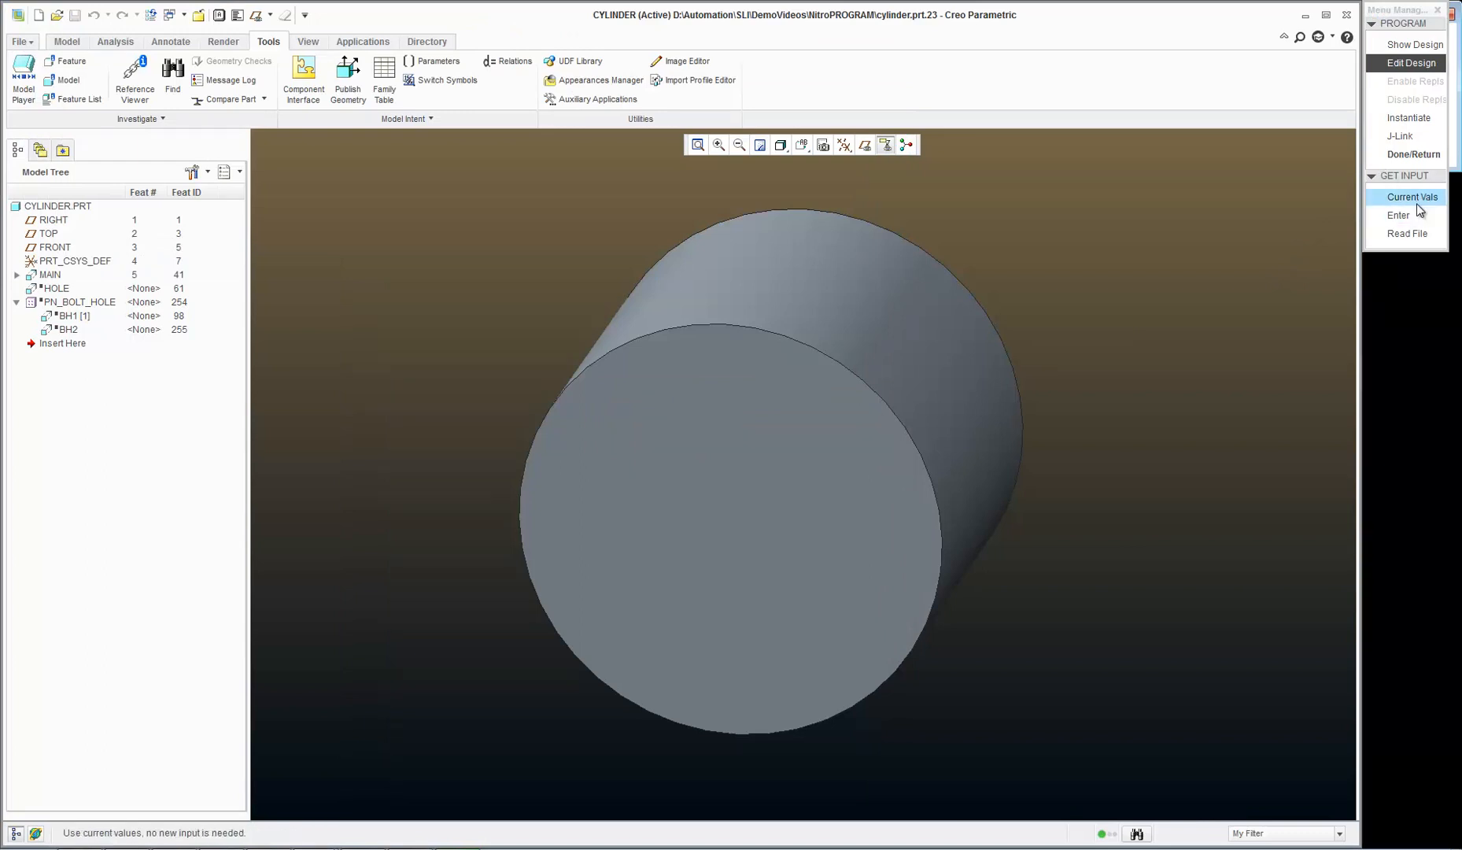
pyautogui.click(1410, 196)
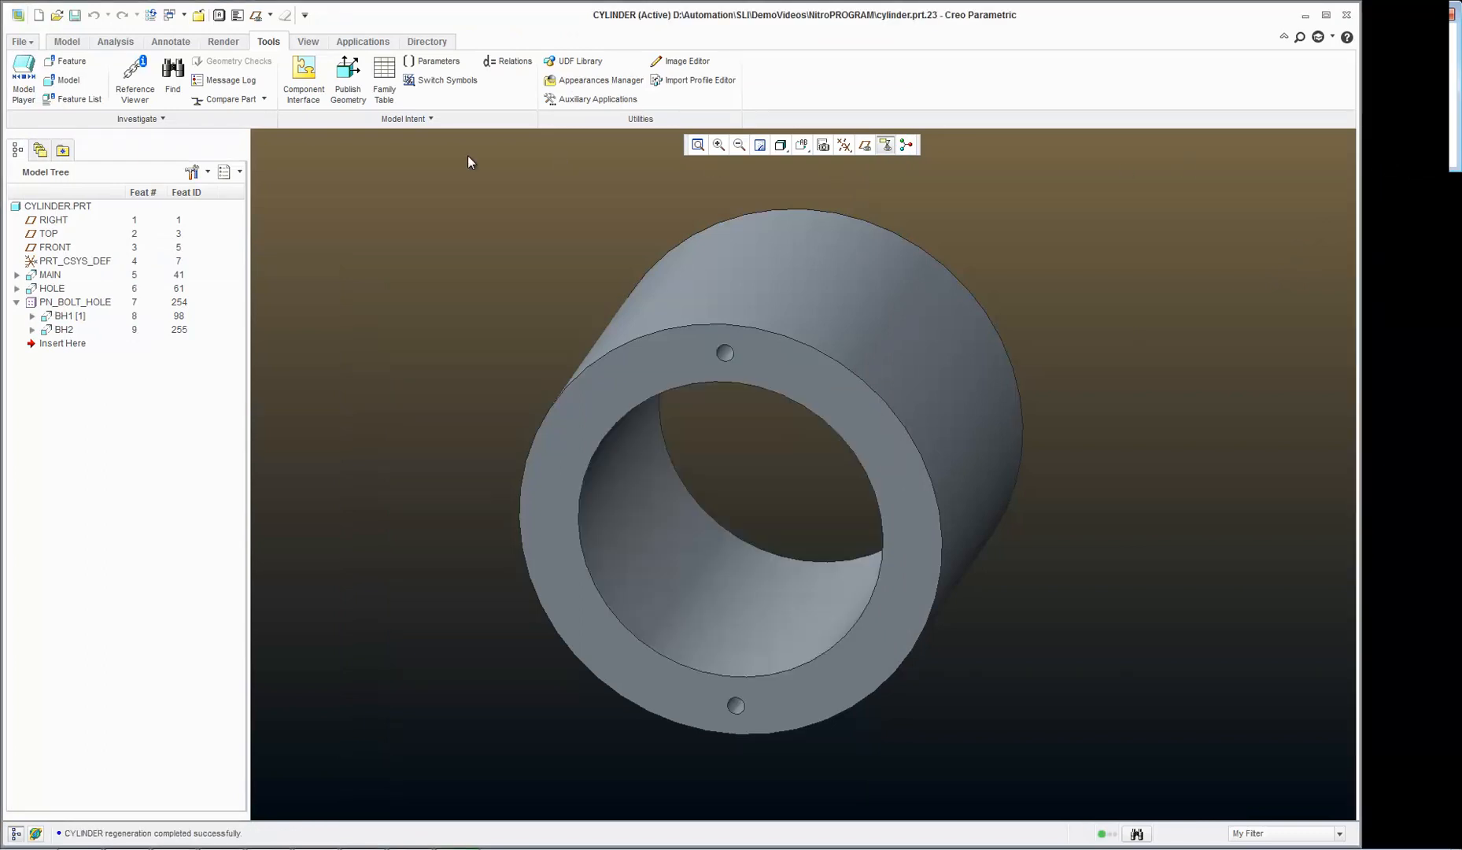